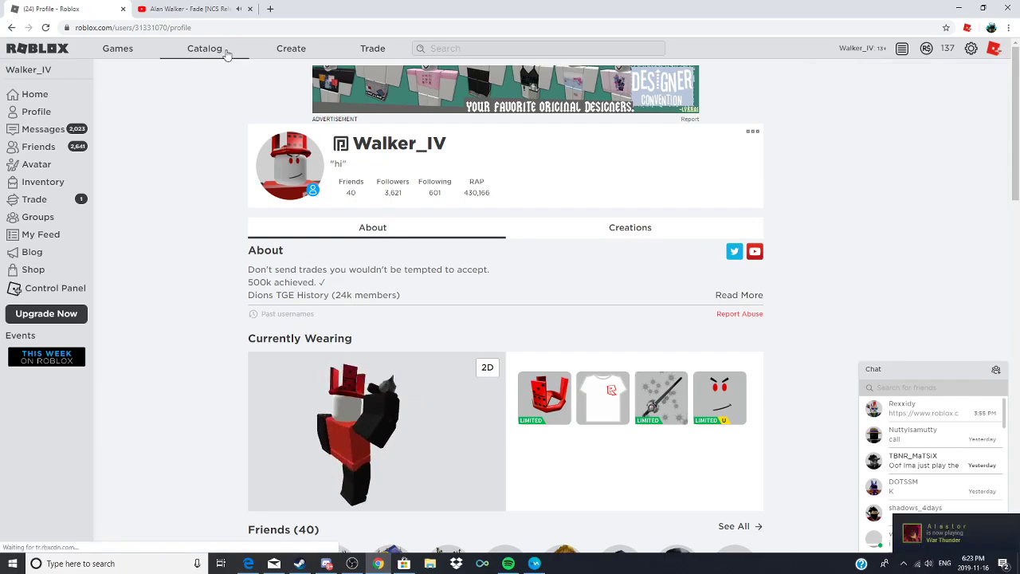
Browse the item catalog, check the message inbox, and return to the own profile page
click(204, 47)
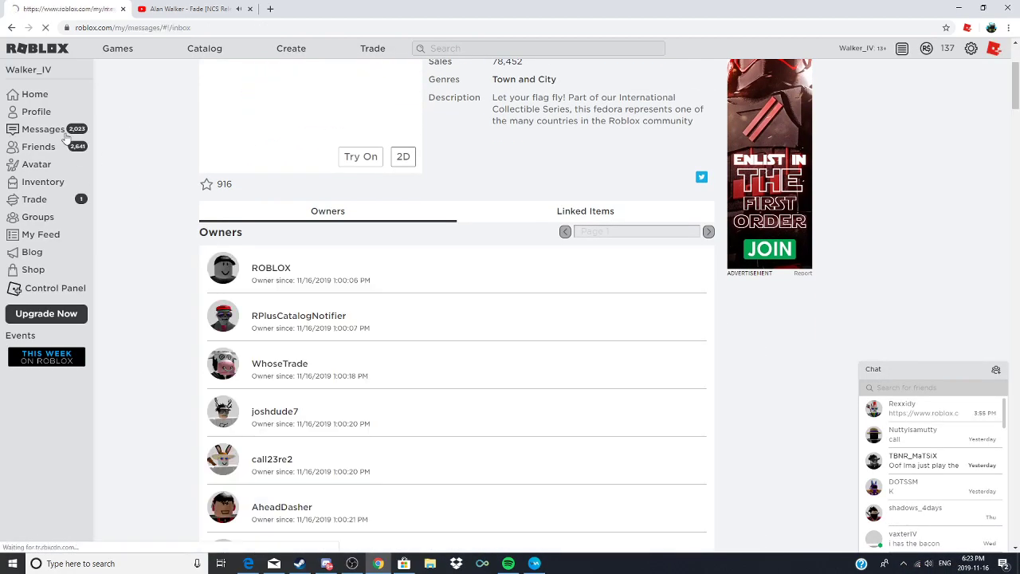
click(45, 128)
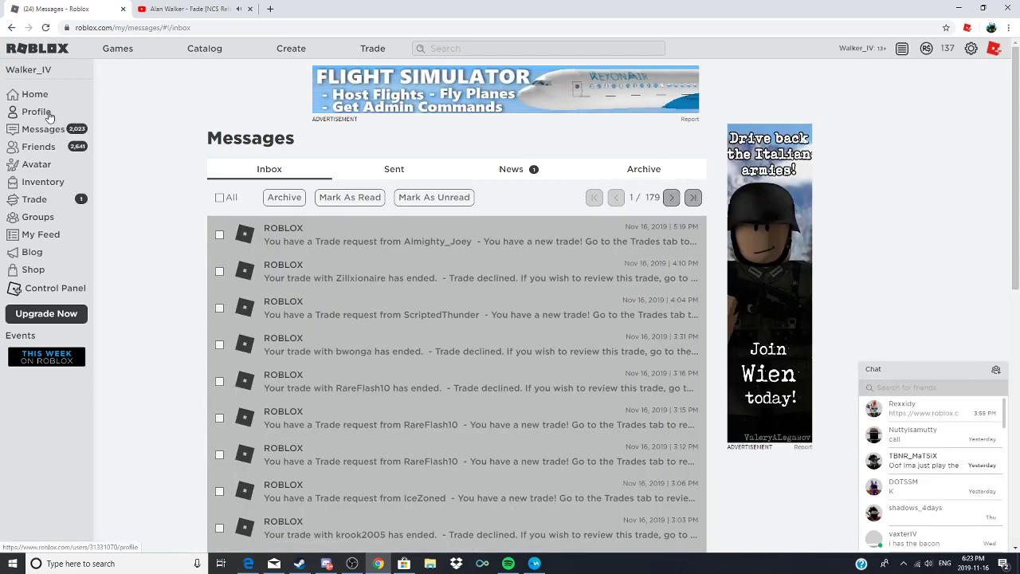
click(35, 112)
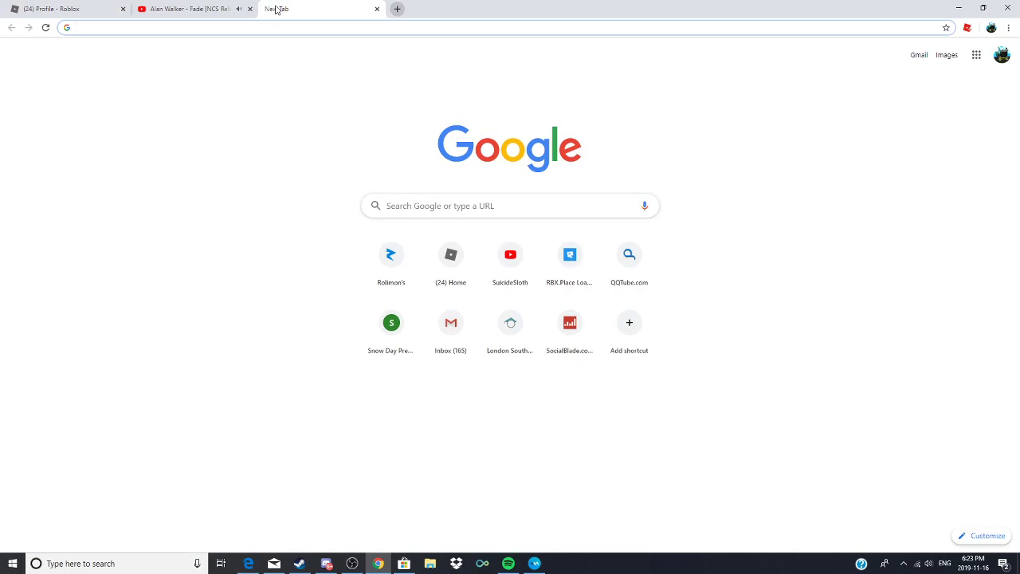
Search Google for 'roblox+' and add the Roblox+ extension from its Web Store listing
text(roblox+)
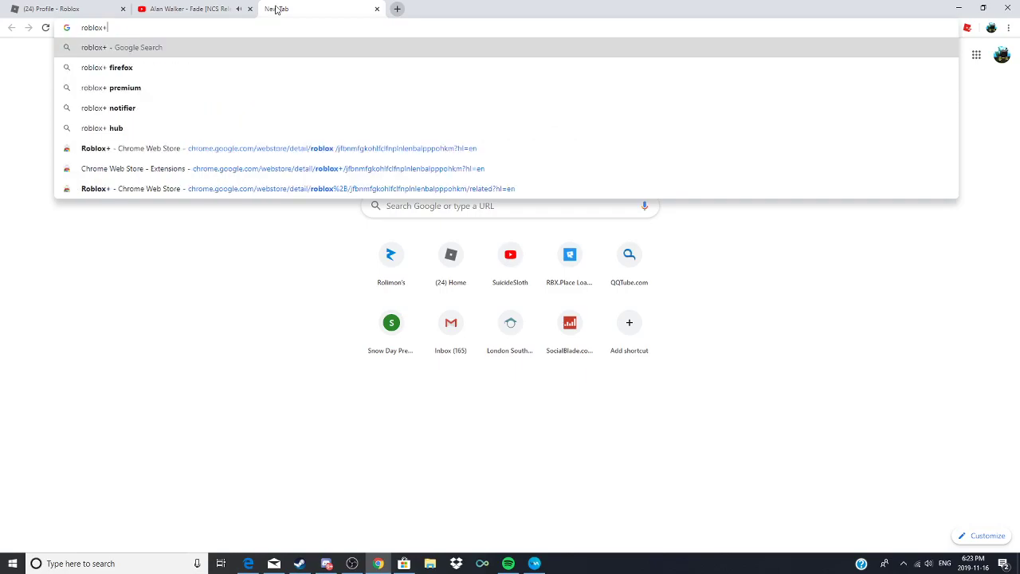
key(enter)
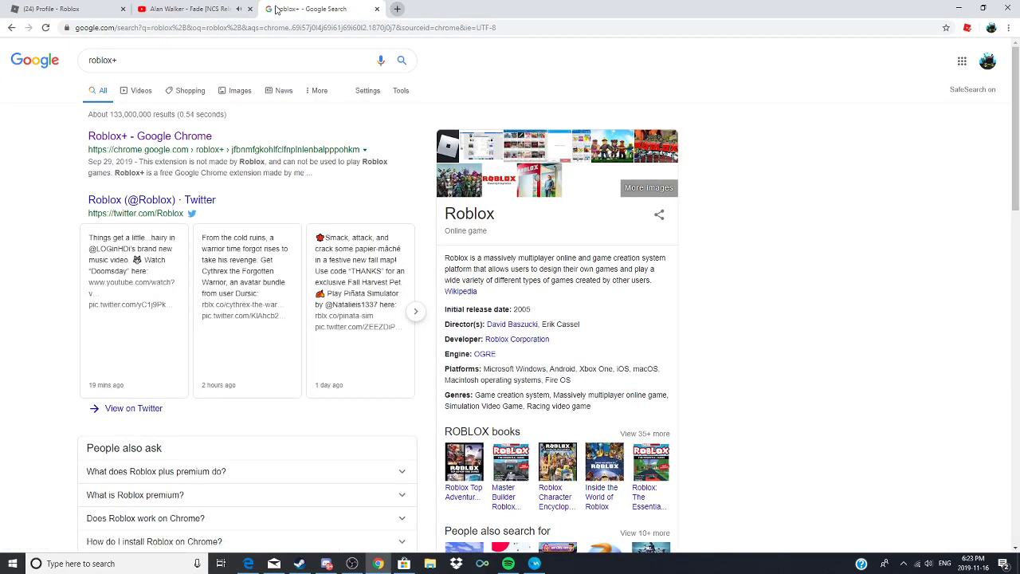
click(150, 135)
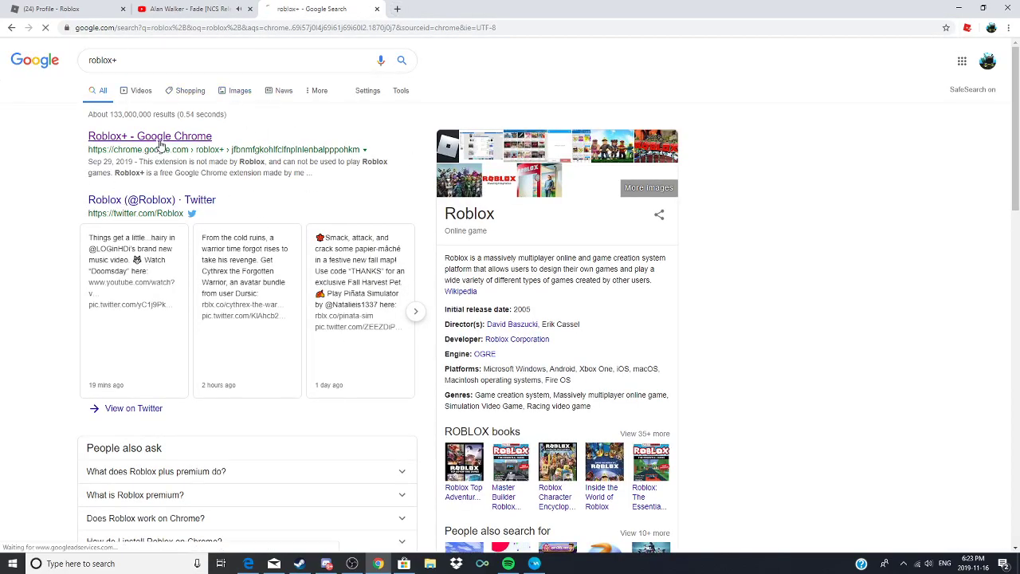
click(150, 137)
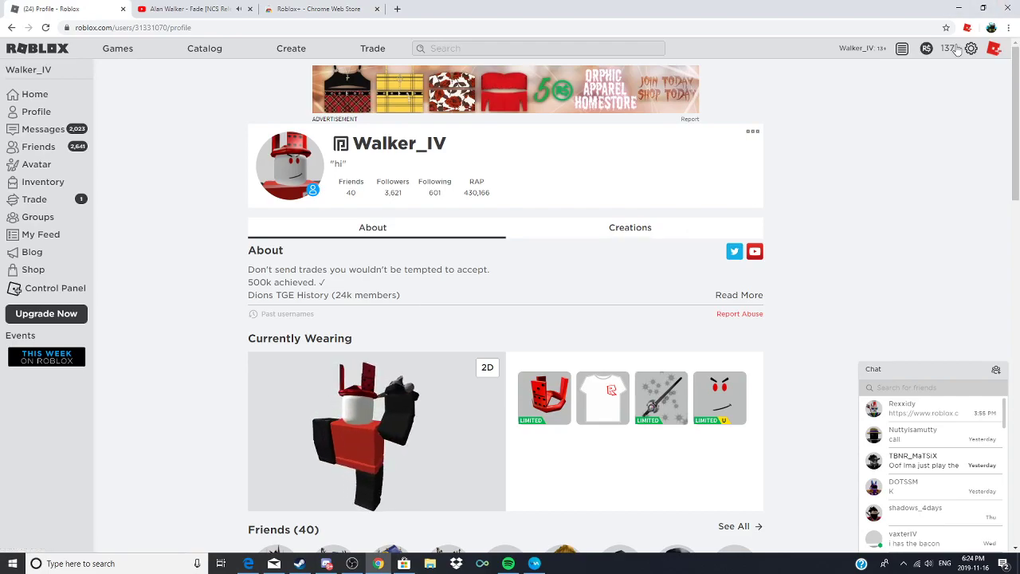
Reach the Roblox+ Settings page via the extension's toolbar panel
click(971, 48)
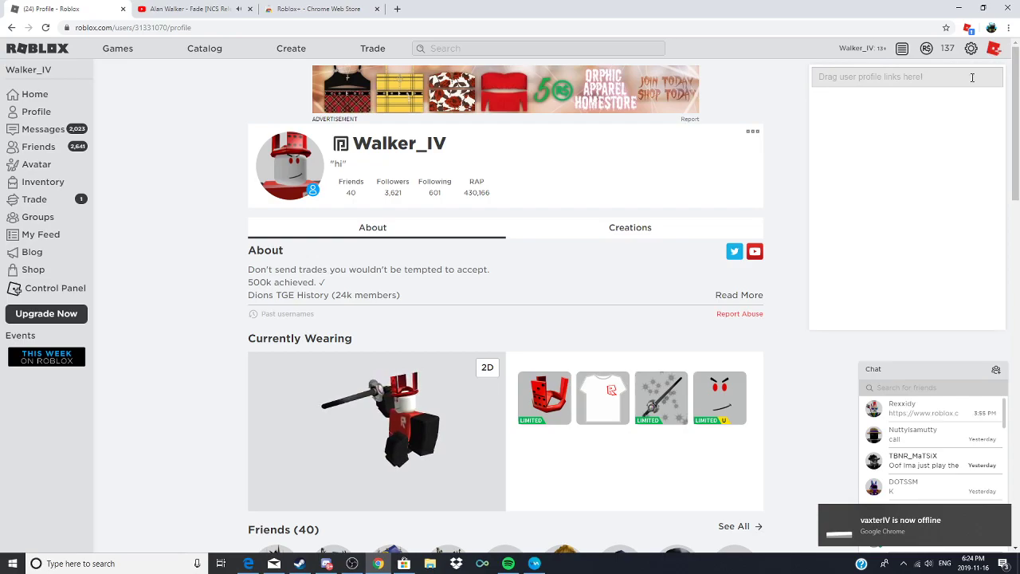
click(970, 48)
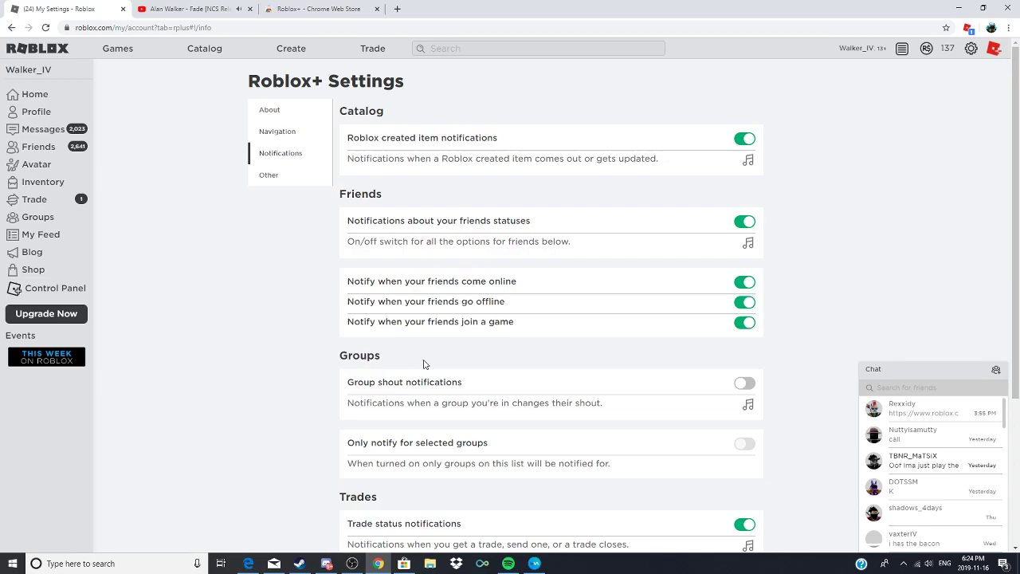
Switch off the 'friends come online' and 'friends go offline' notifications
click(744, 281)
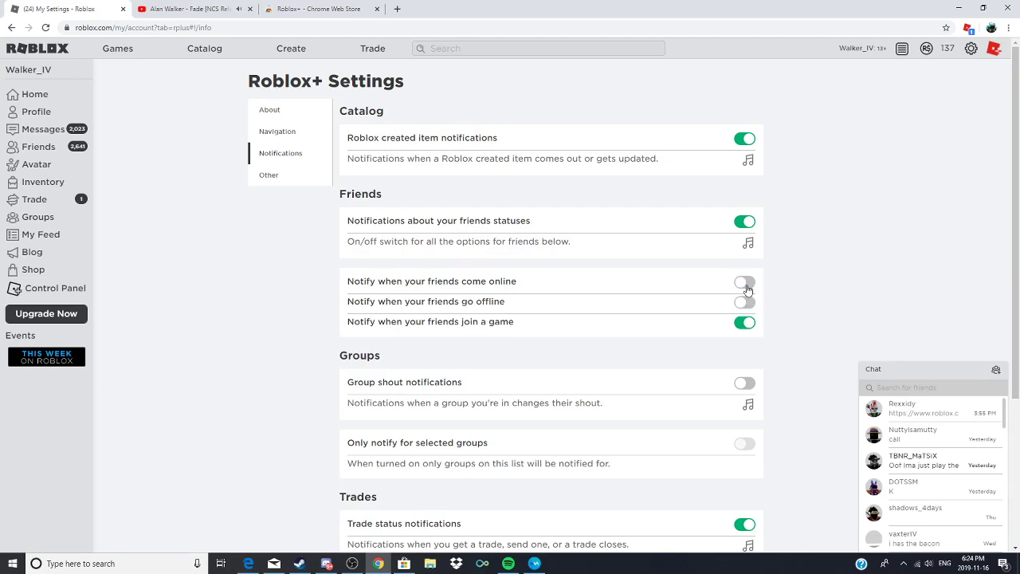
click(744, 322)
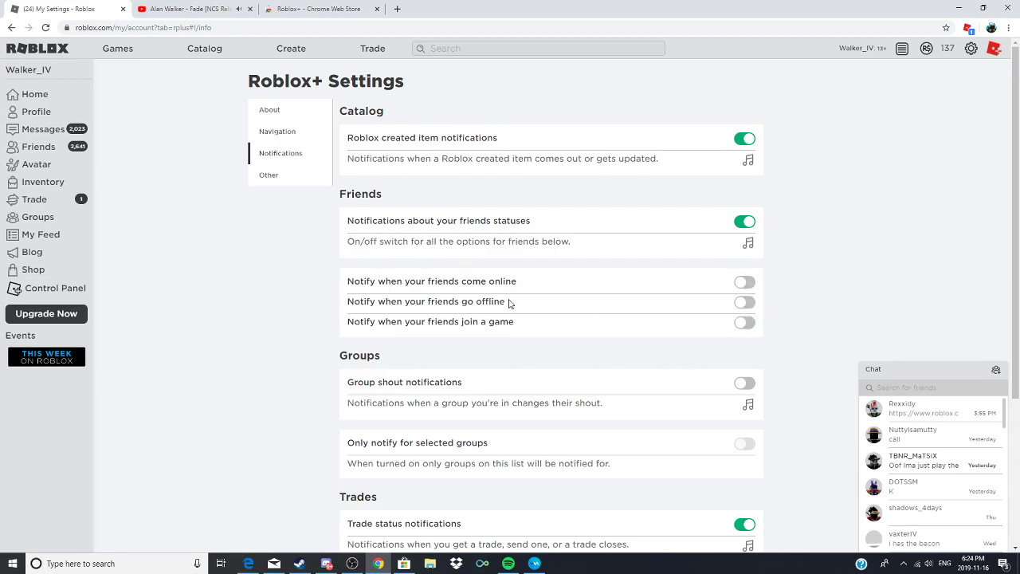
Review the Navigation bar settings and the Other features page with trade and item options
click(278, 130)
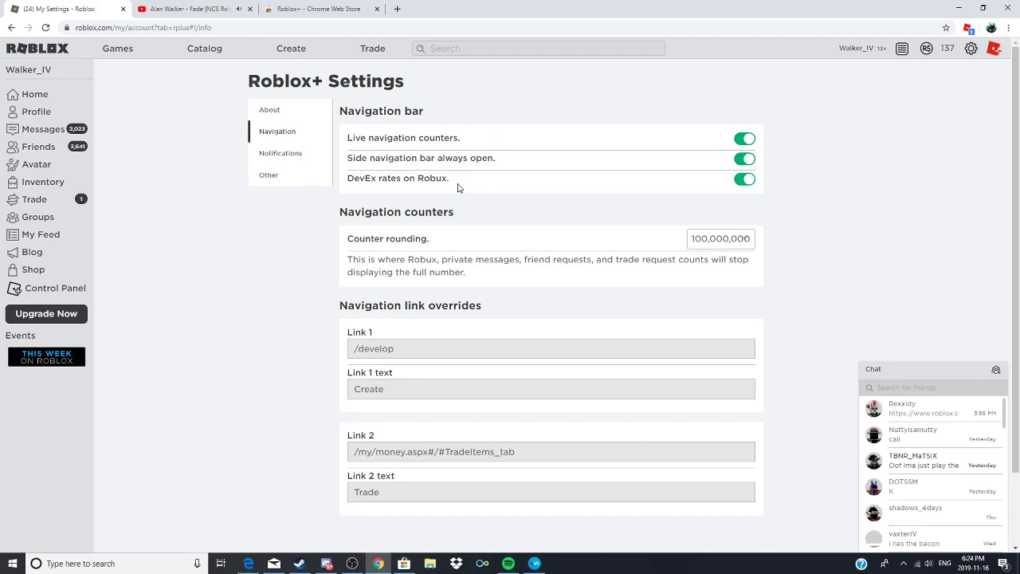
mouse_move(325, 242)
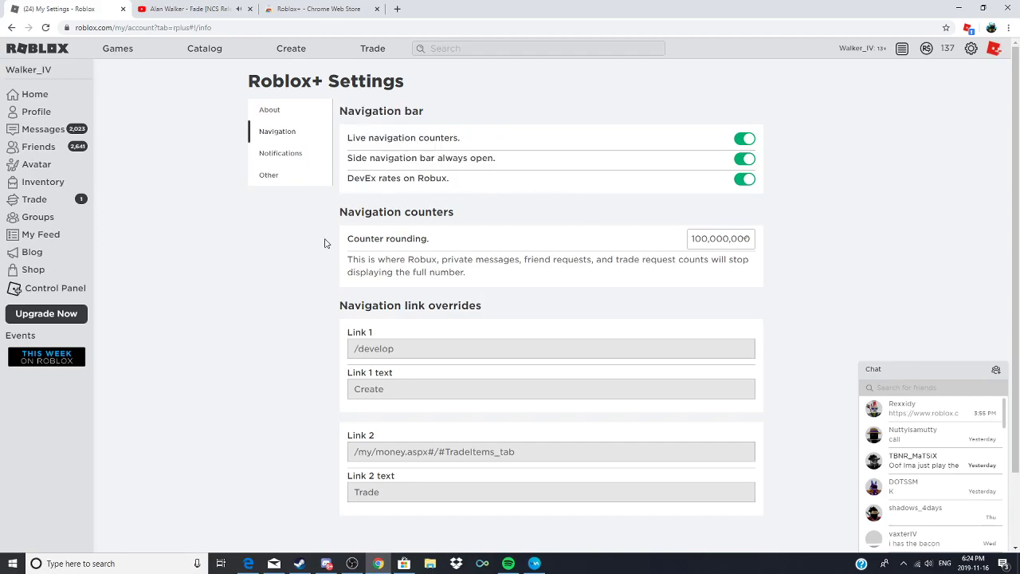
click(268, 174)
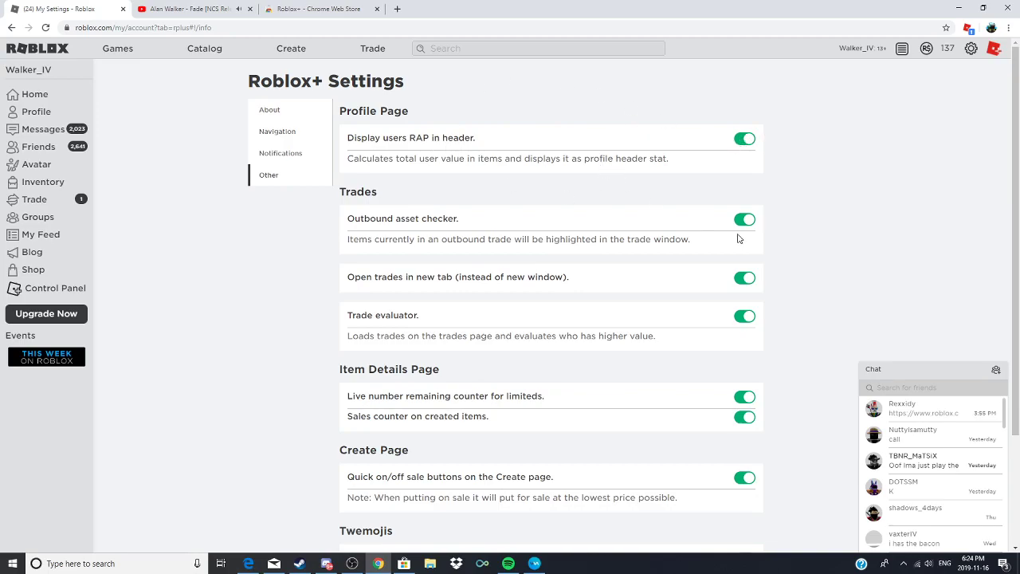
scroll(down, 3)
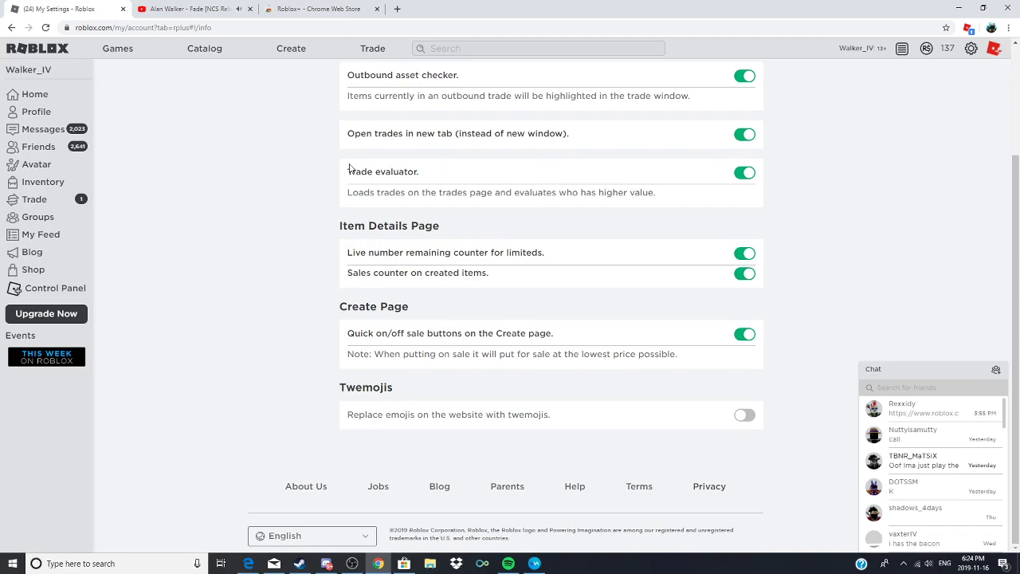
mouse_move(354, 163)
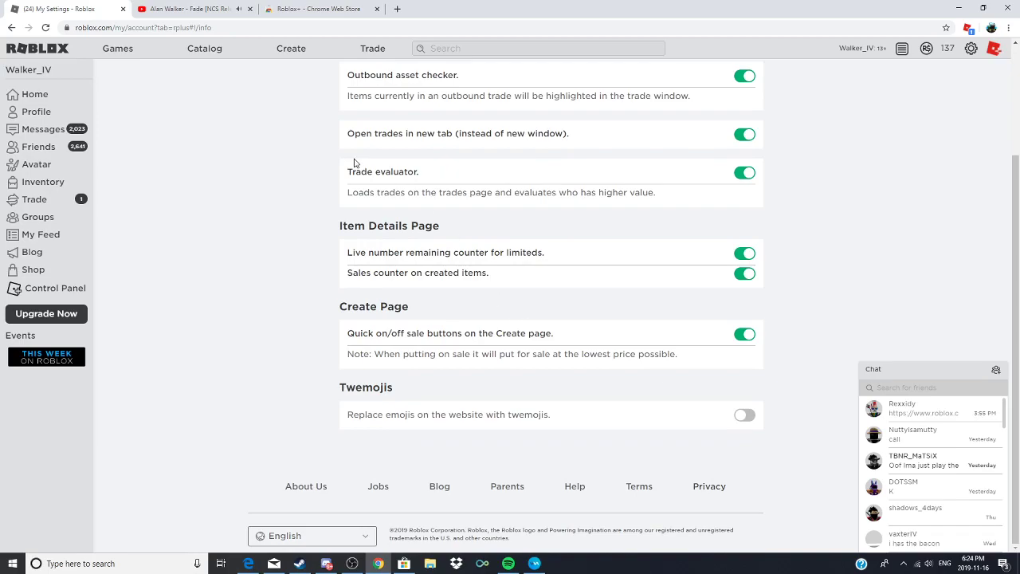